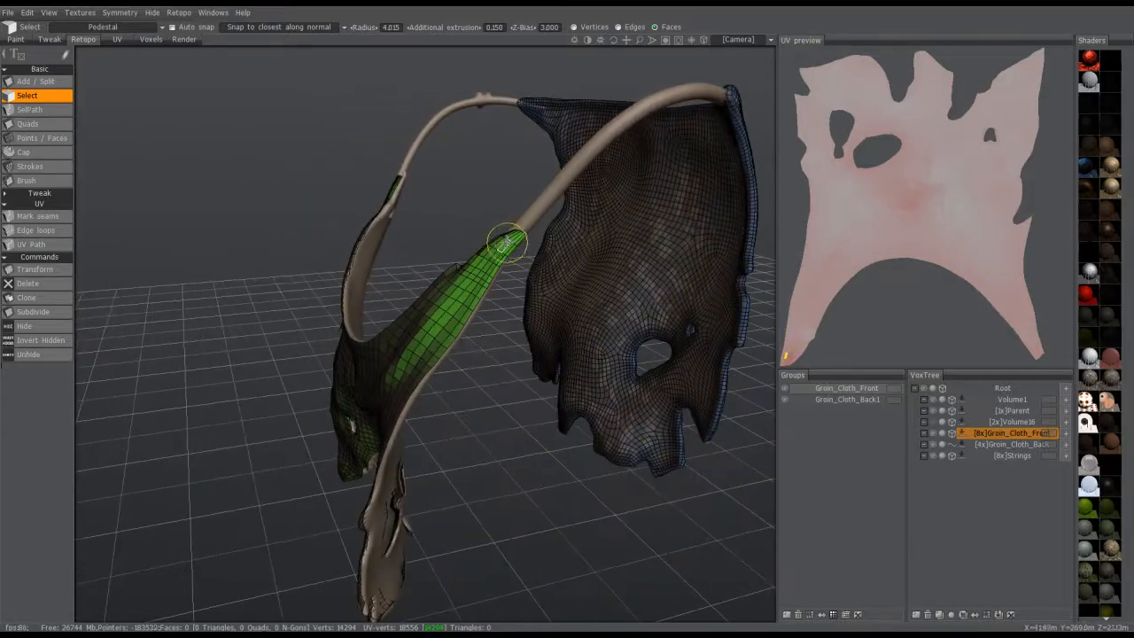
- Export the loin cloth retopo mesh to 3ds Max 2012, replacing Loin_Cloth_01.obj
{"action": "left_click_drag", "start_coordinate": [505, 244], "coordinate": [399, 274]}
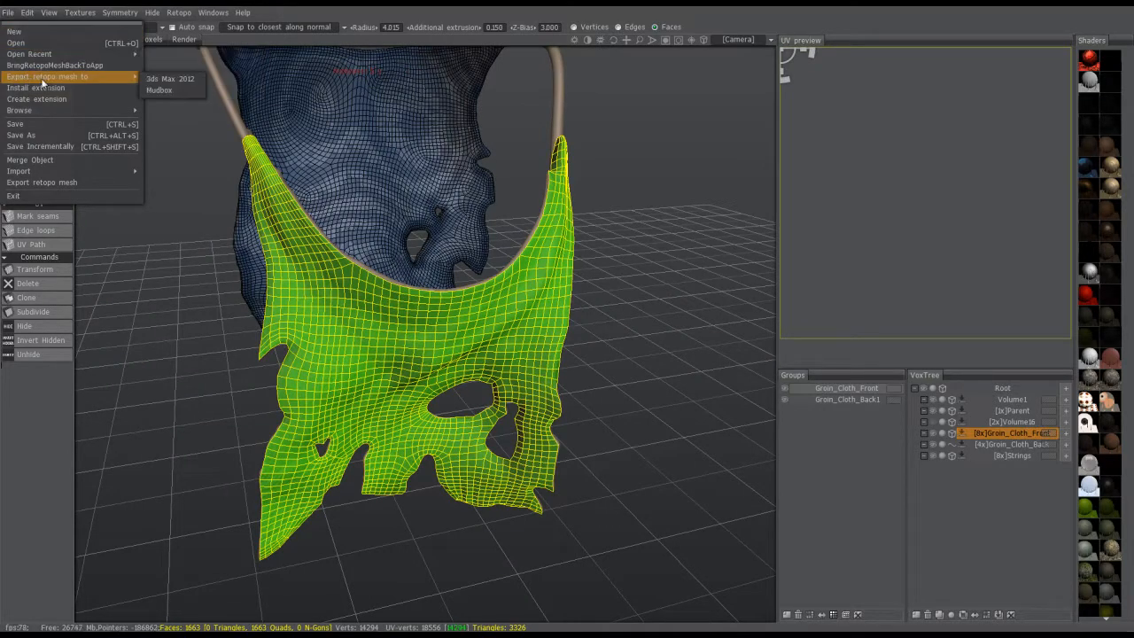
{"action": "mouse_move", "coordinate": [168, 78]}
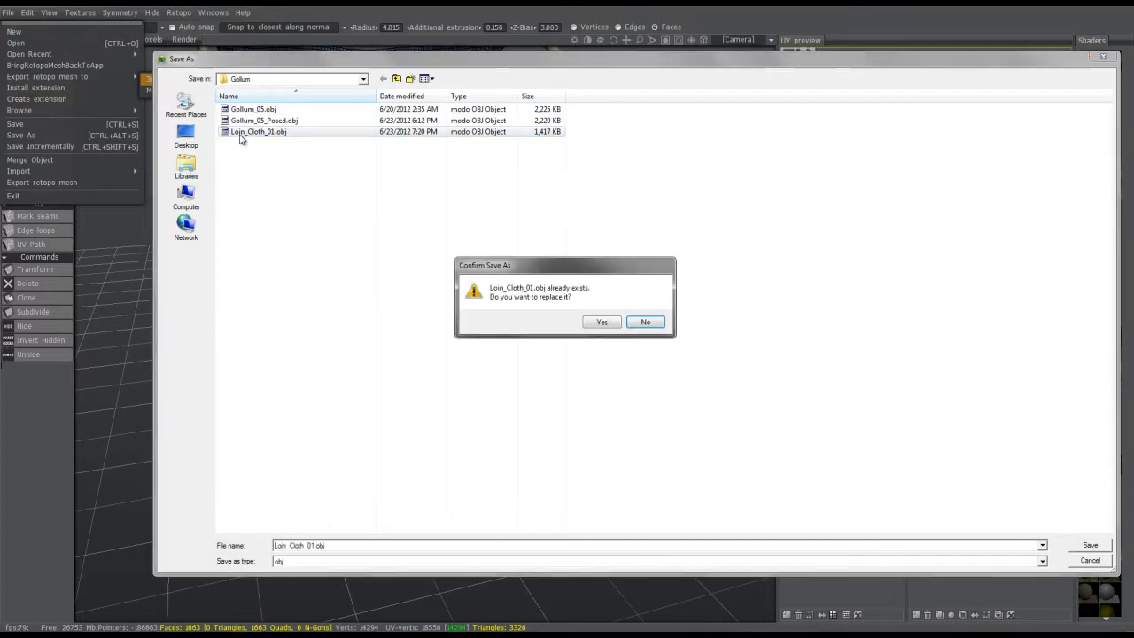
{"action": "left_click", "coordinate": [602, 321]}
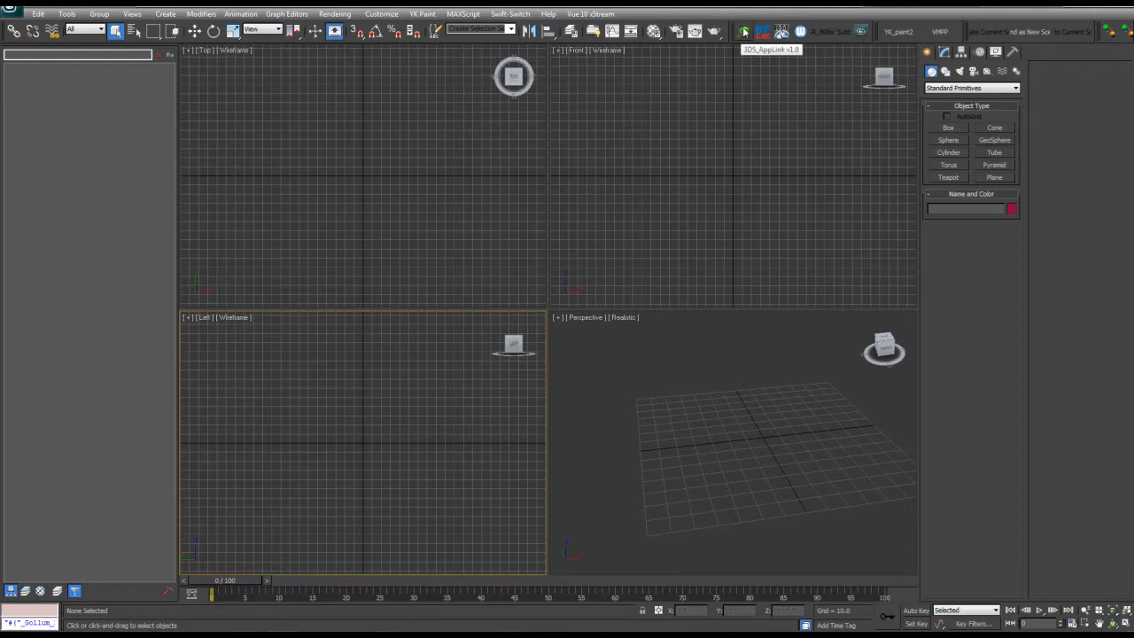
- Import Loin_Cloth_01 into the 3ds Max scene through the 3DS AppLink panel
{"action": "left_click", "coordinate": [744, 32]}
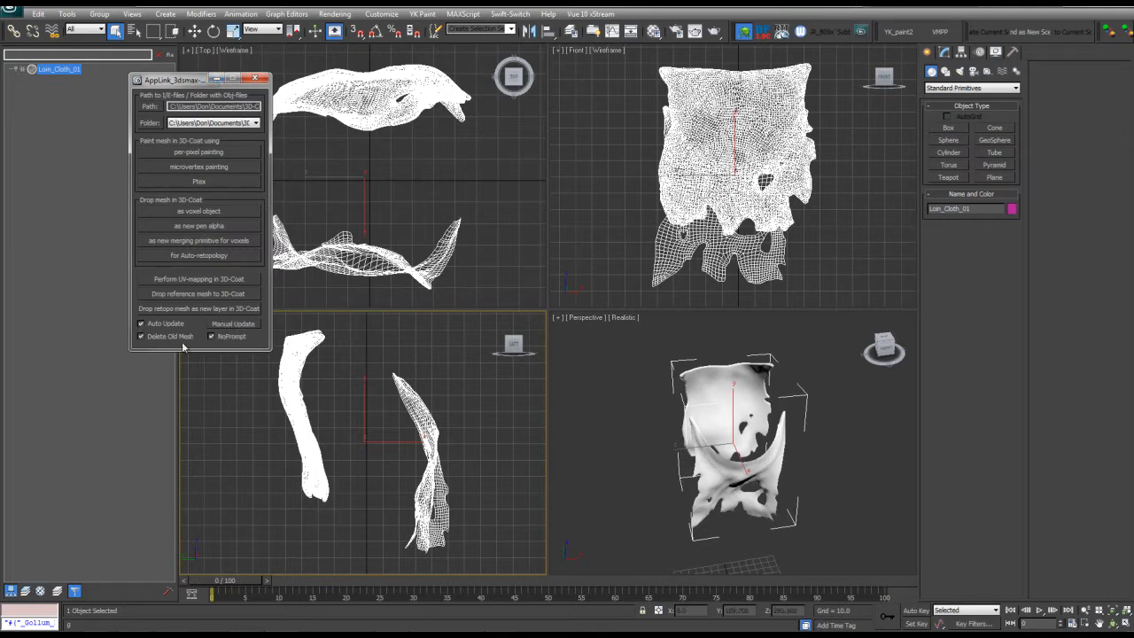
{"action": "left_click", "coordinate": [141, 336]}
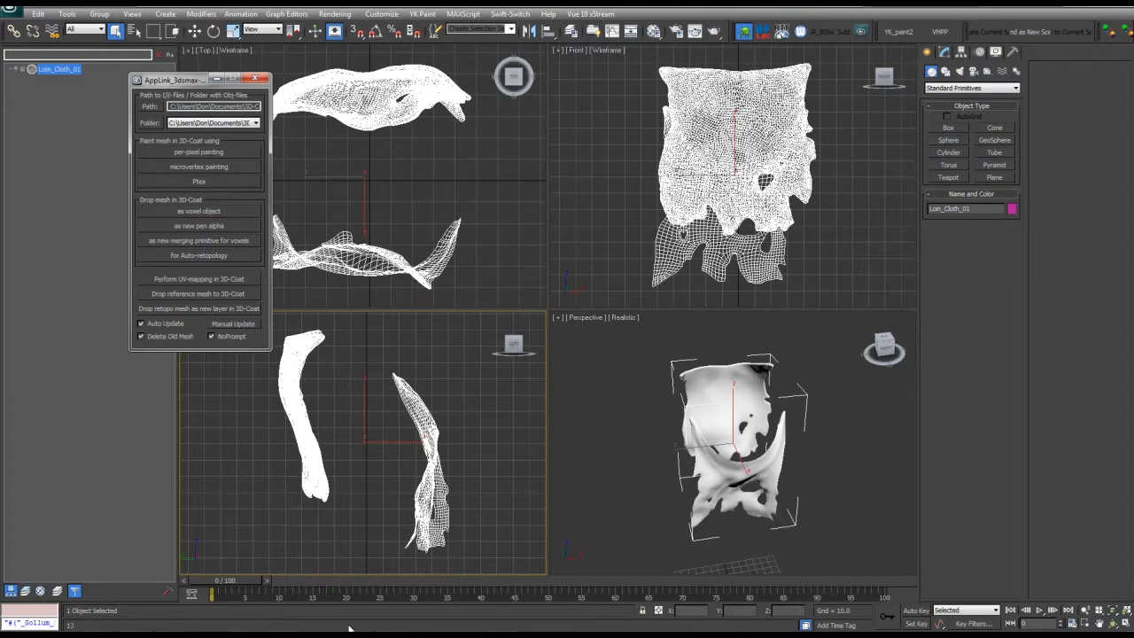
{"action": "mouse_move", "coordinate": [705, 331]}
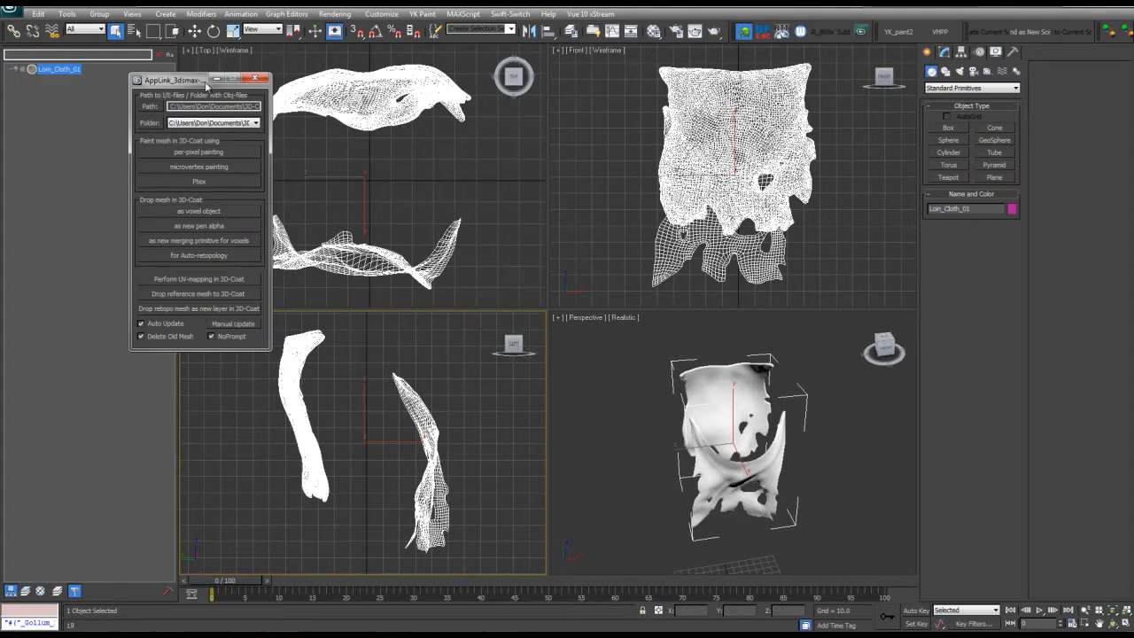
{"action": "left_click", "coordinate": [262, 79]}
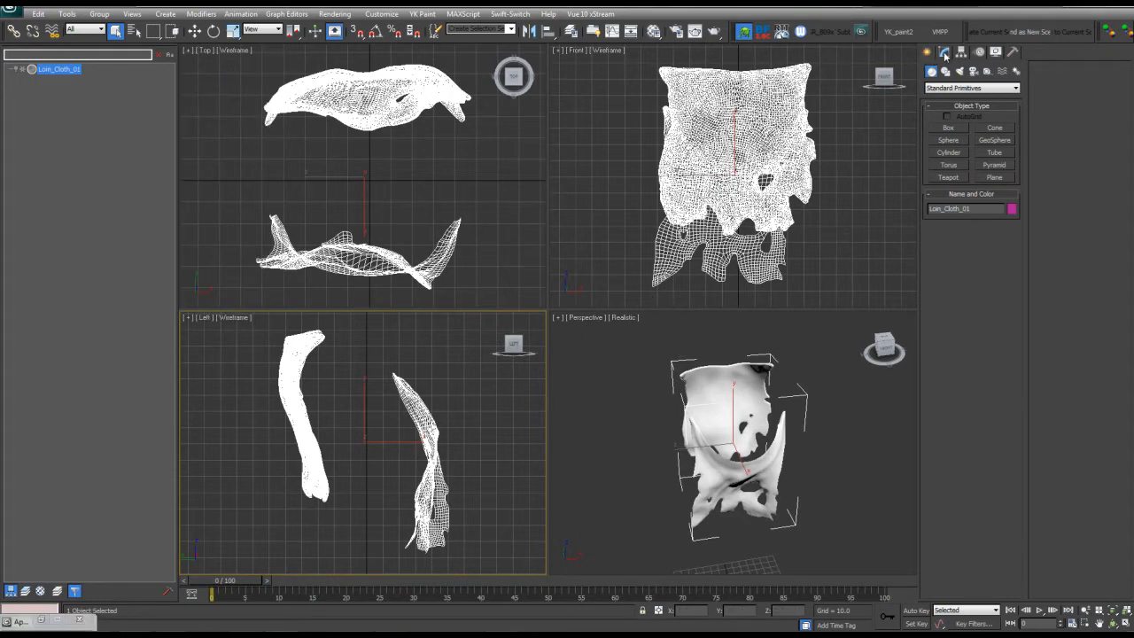
- Detach the front flap element of Loin_Cloth_01 as a new object named Front
{"action": "left_click", "coordinate": [944, 52]}
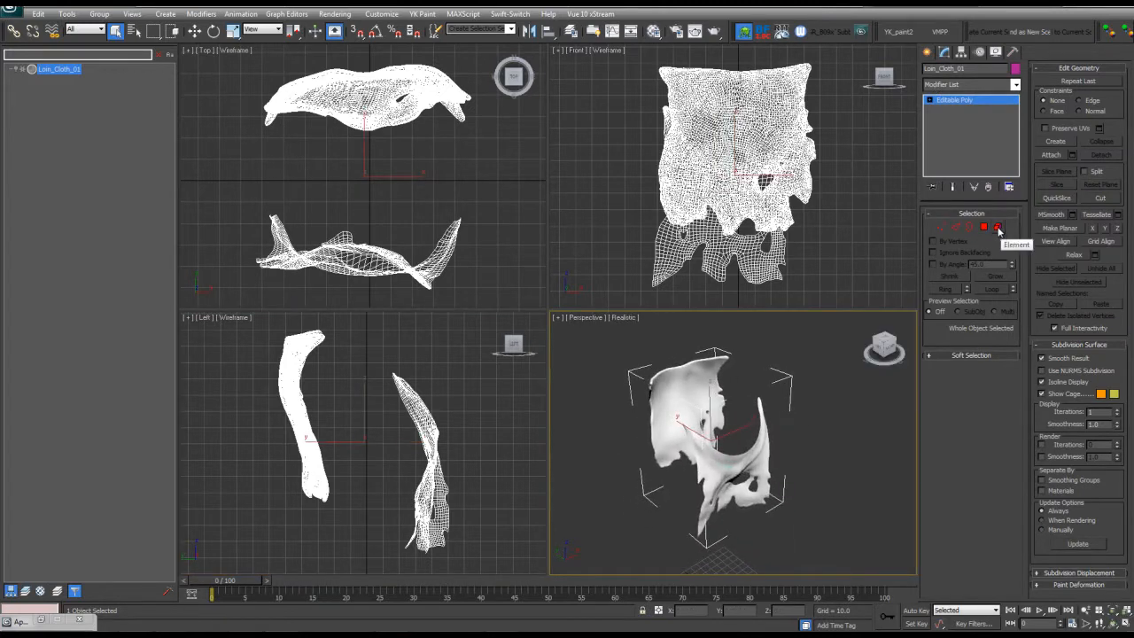
{"action": "left_click", "coordinate": [998, 227]}
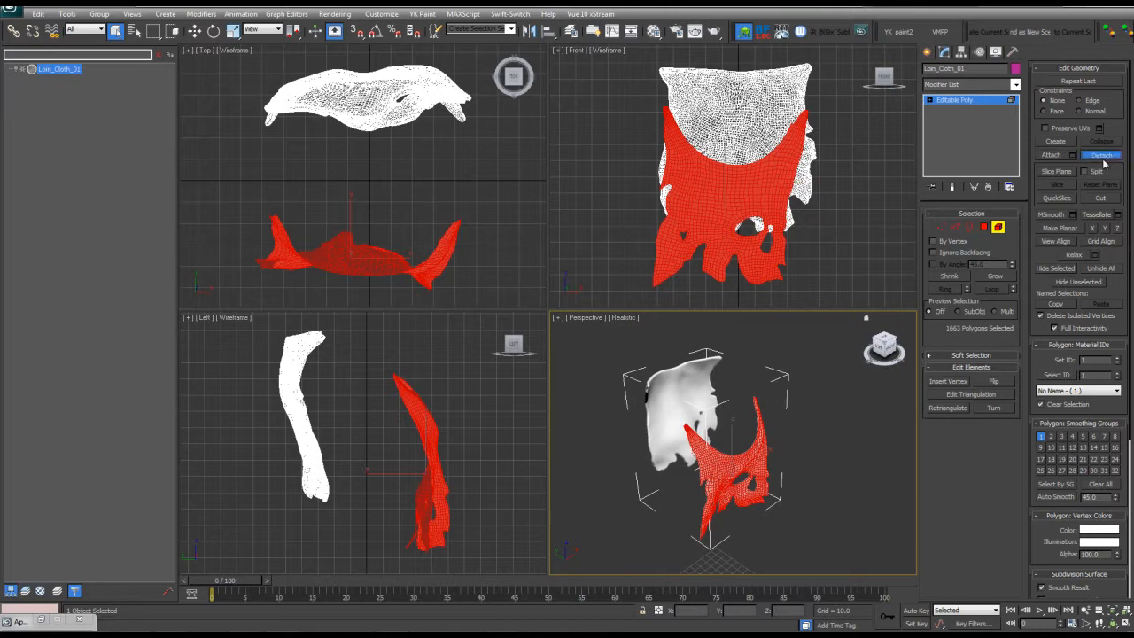
{"action": "left_click", "coordinate": [1101, 154]}
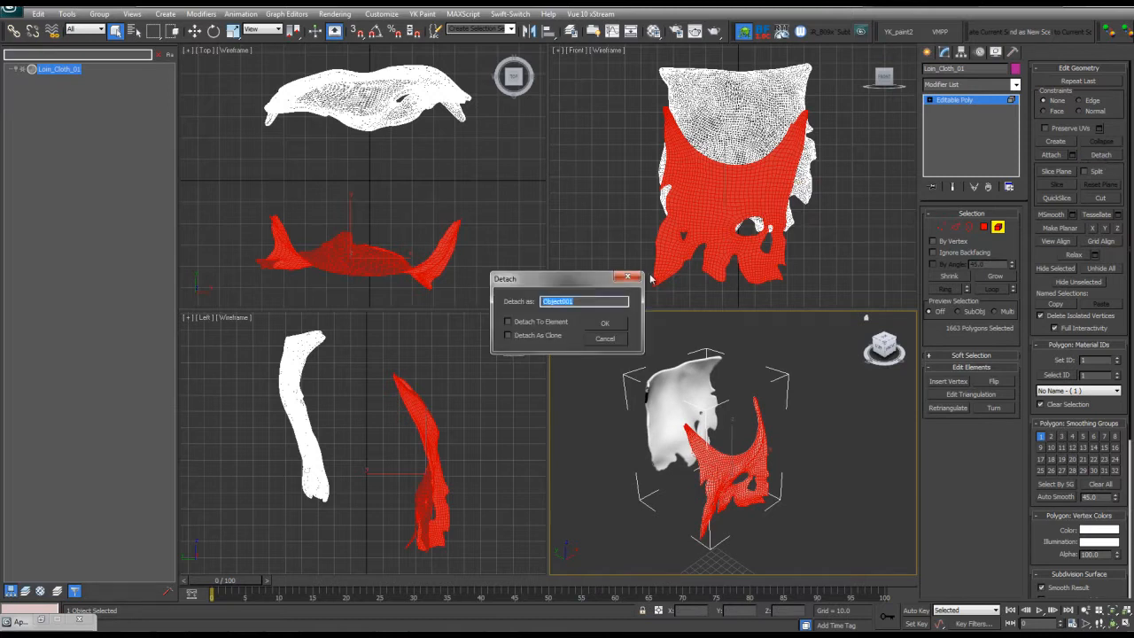
{"action": "type", "text": "Frean"}
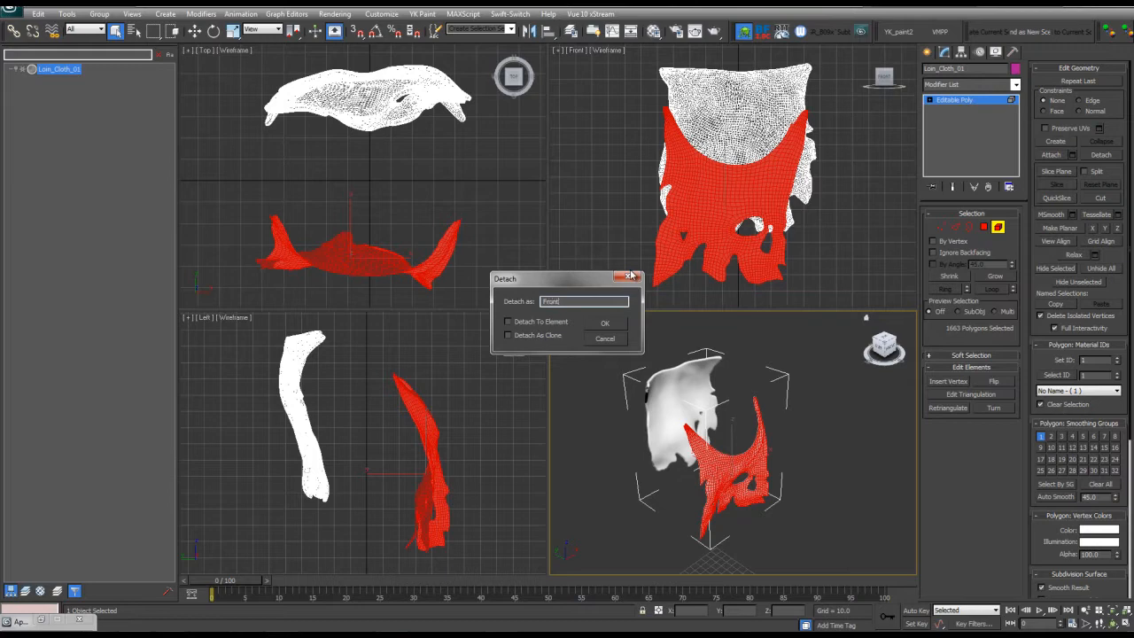
{"action": "left_click", "coordinate": [605, 323]}
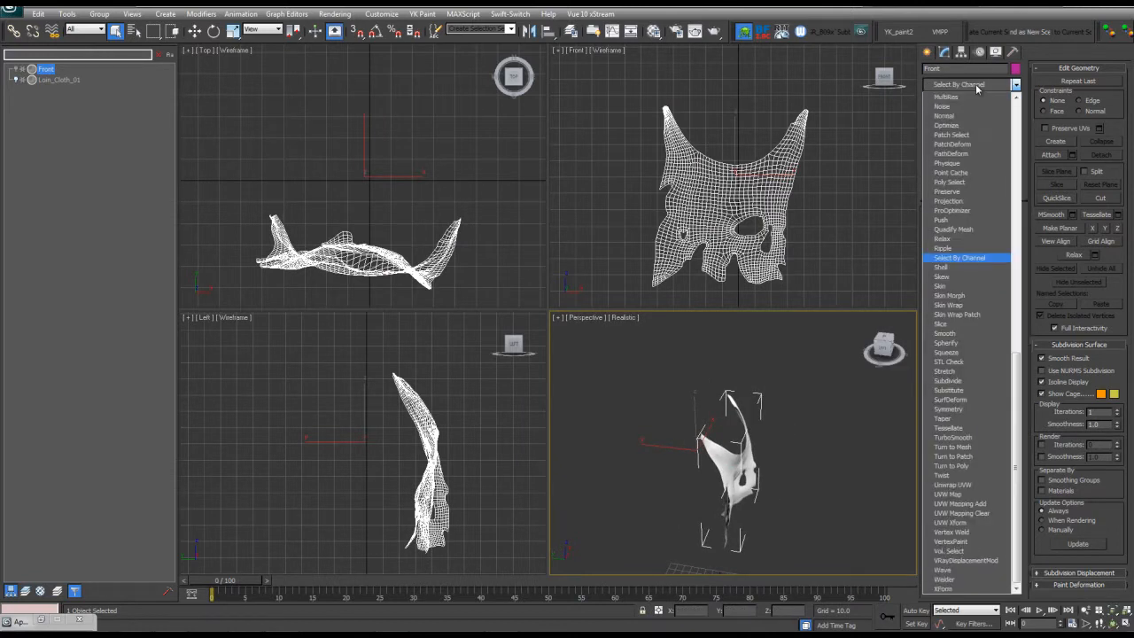
- Add a Shell modifier with inner amount 2.09 to Front and inspect it in Perspective
{"action": "left_click", "coordinate": [941, 266]}
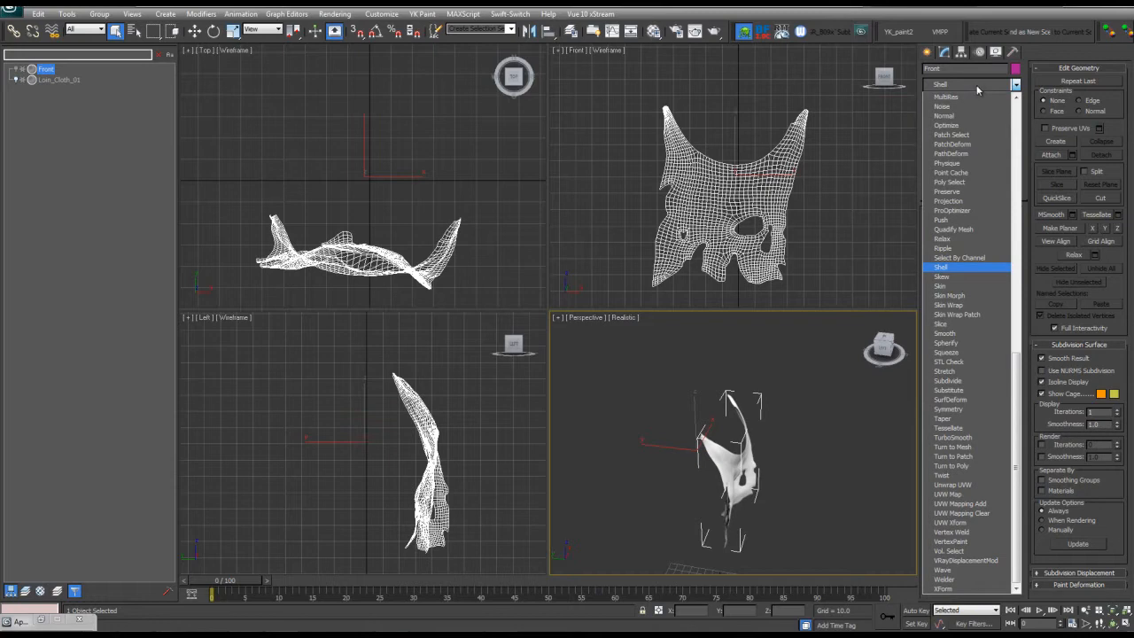
{"action": "left_click", "coordinate": [941, 268]}
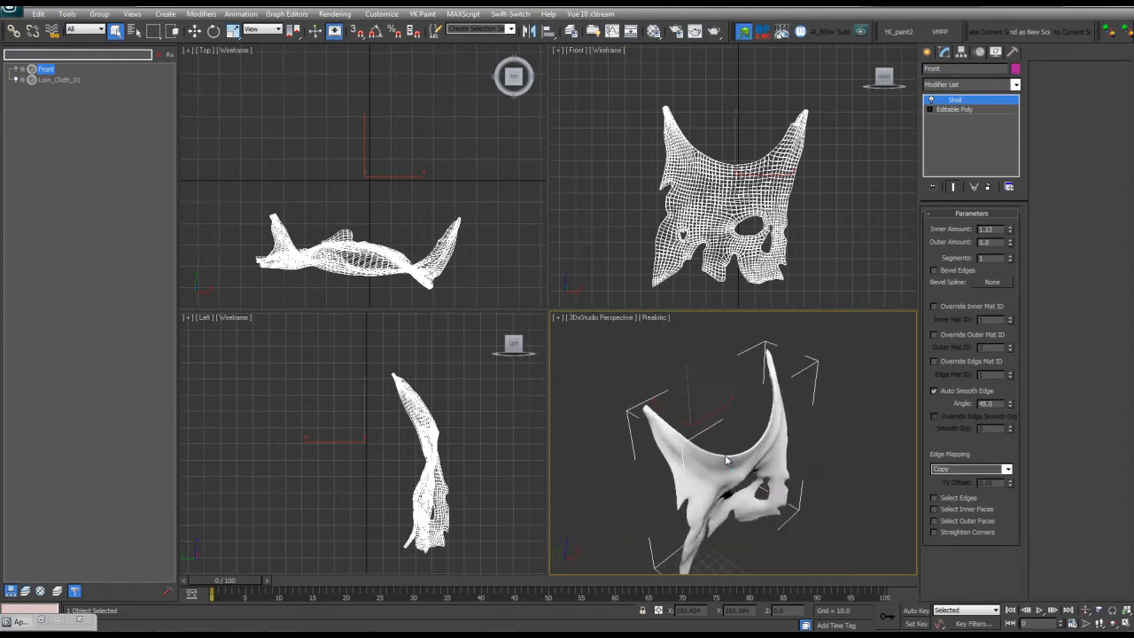
{"action": "key", "text": "alt+w"}
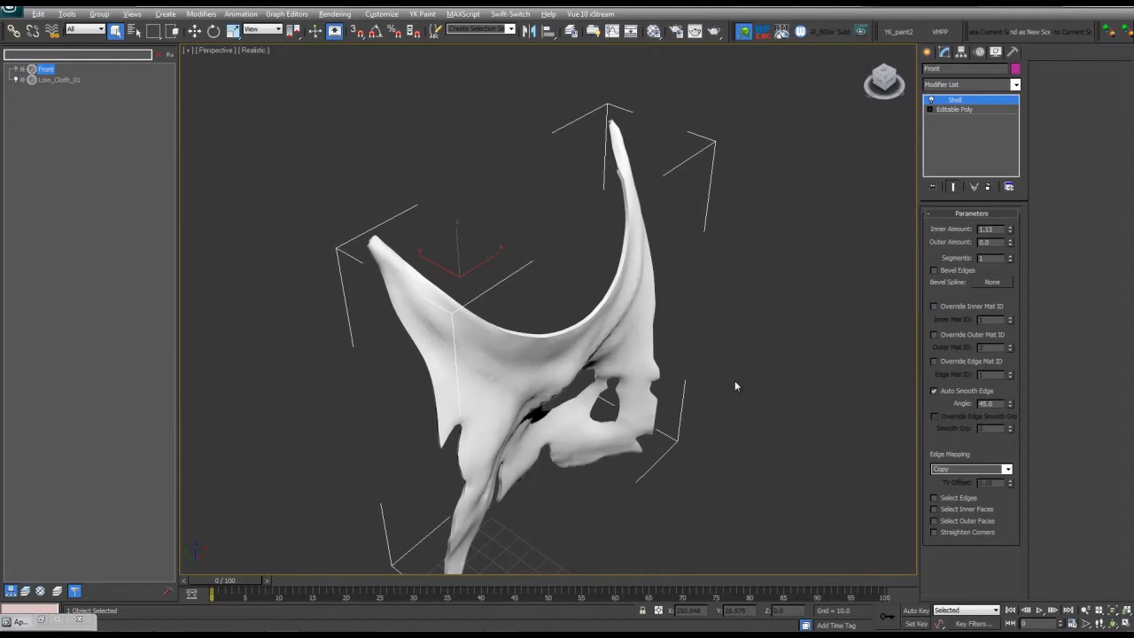
{"action": "left_click_drag", "start_coordinate": [736, 385], "coordinate": [337, 200]}
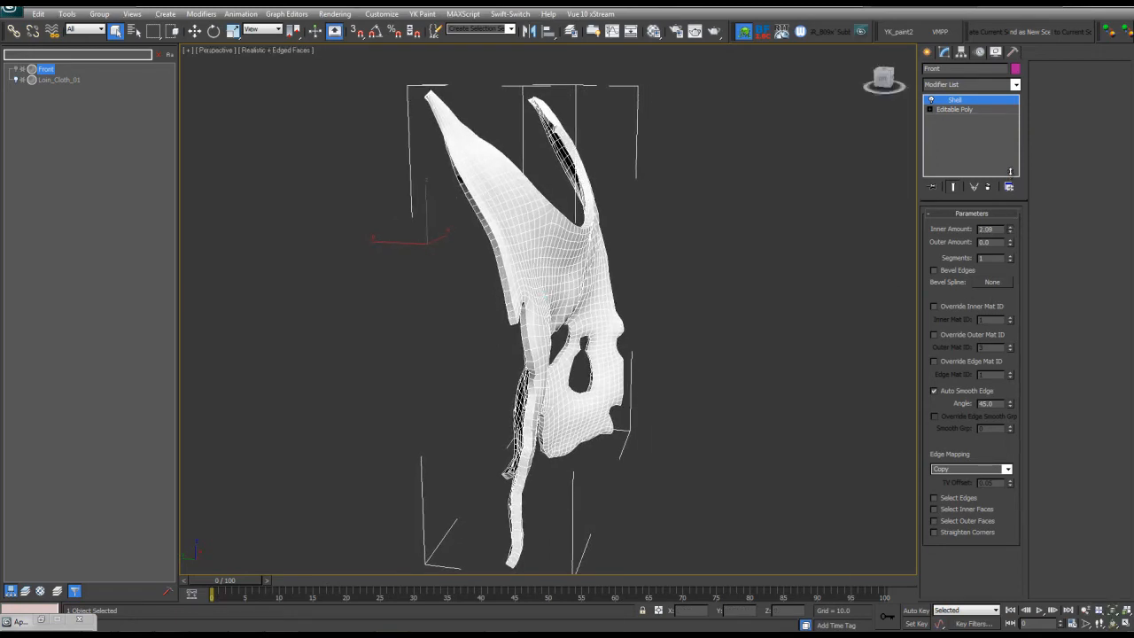
- Collapse the Shell modifier stack on Front and convert it to Editable Poly
{"action": "right_click", "coordinate": [955, 100]}
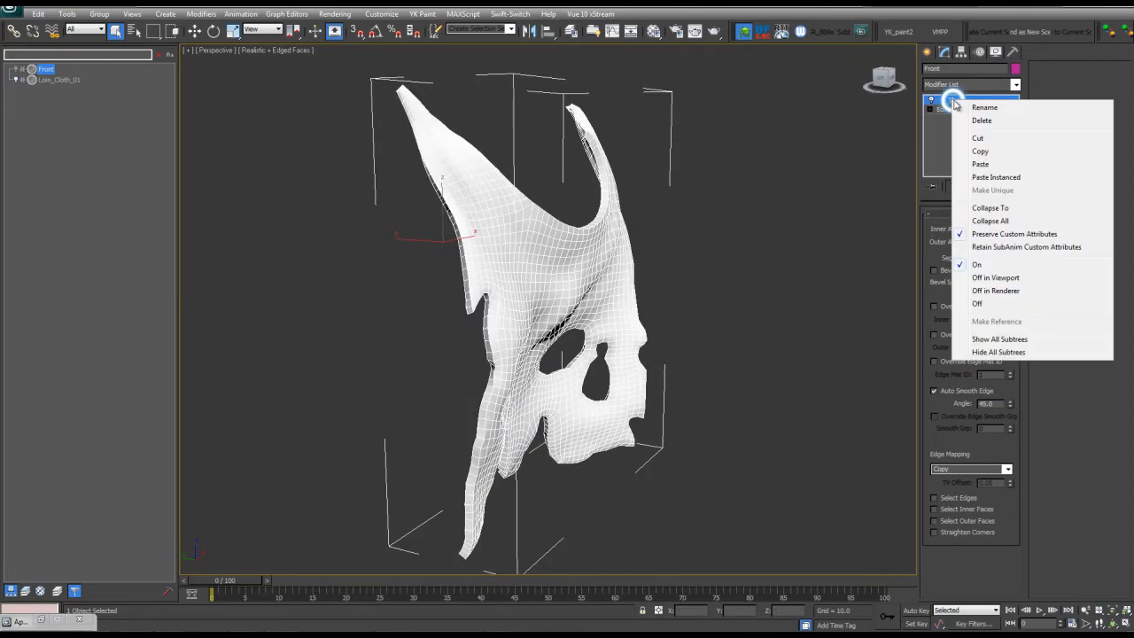
{"action": "left_click", "coordinate": [990, 208]}
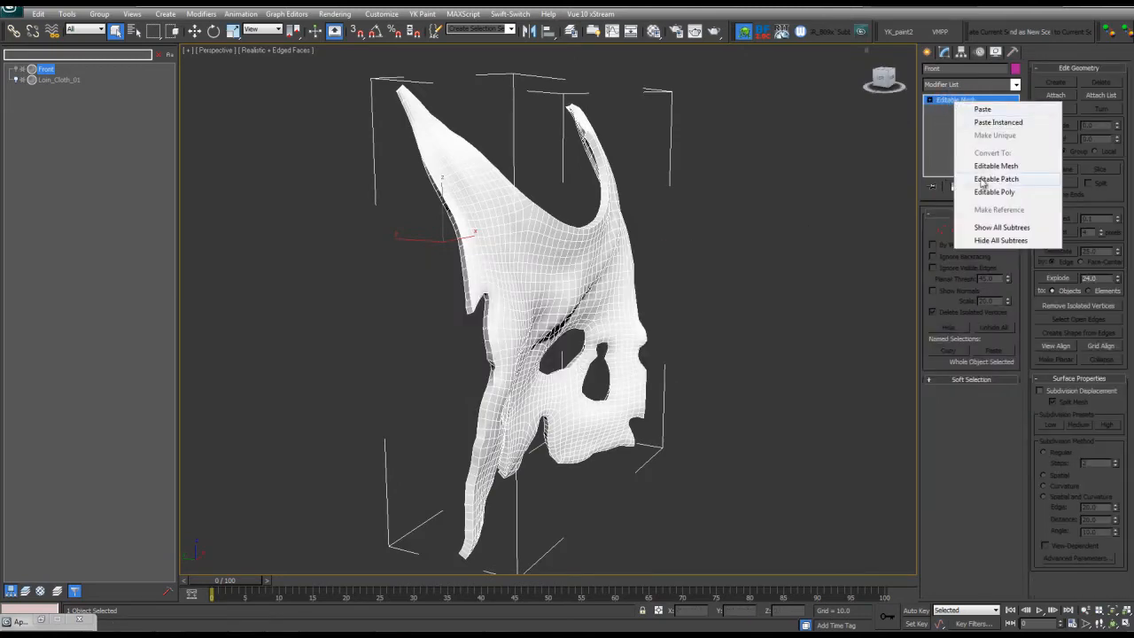
{"action": "left_click", "coordinate": [995, 191]}
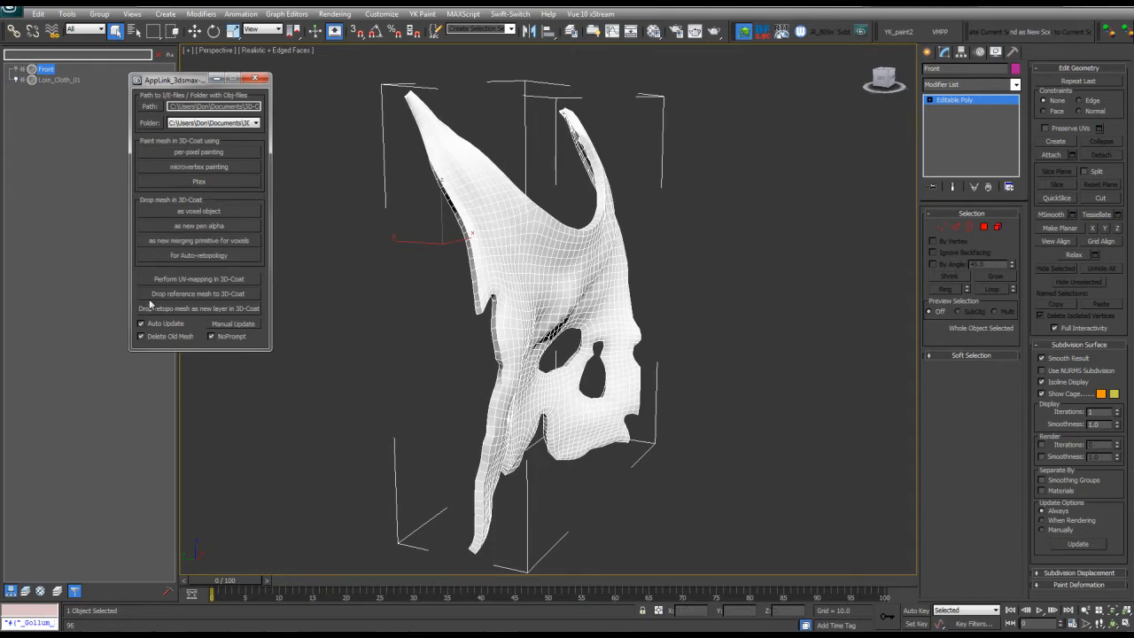
{"action": "mouse_move", "coordinate": [232, 317]}
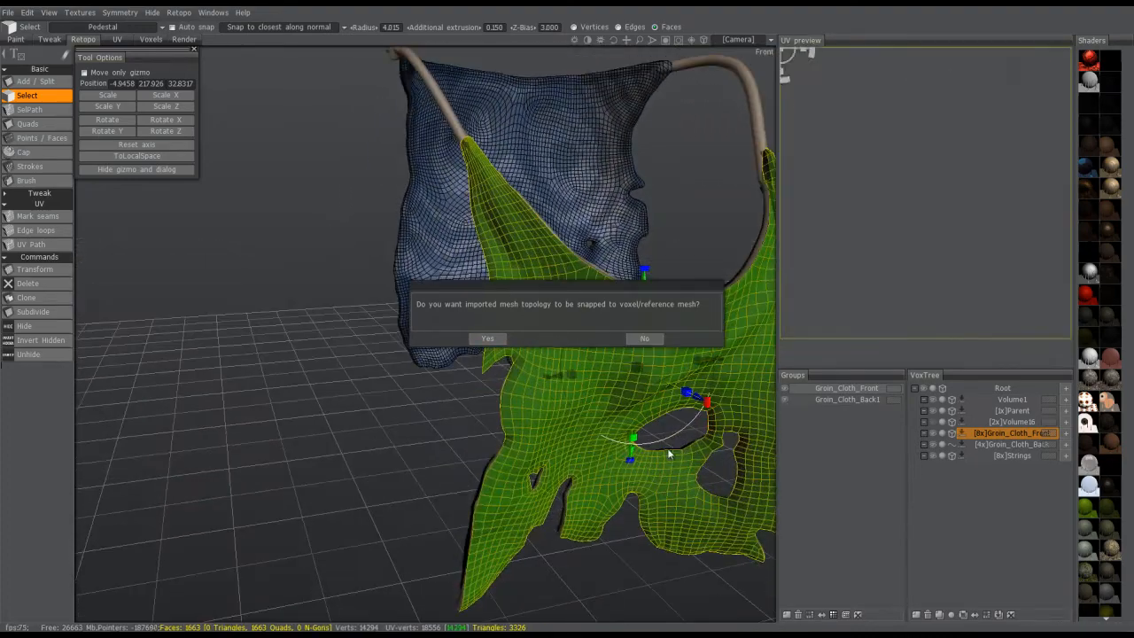
- Decline snapping the imported mesh to the sculpt, then inspect the new pink retopo layer
{"action": "left_click", "coordinate": [487, 338]}
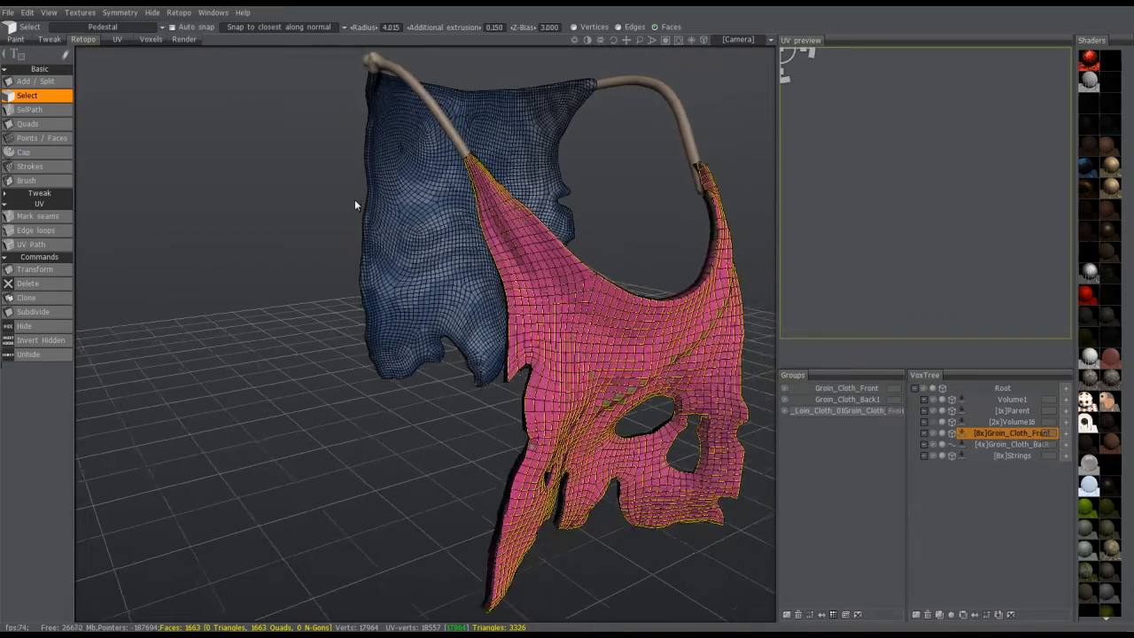
{"action": "left_click_drag", "start_coordinate": [354, 204], "coordinate": [406, 293]}
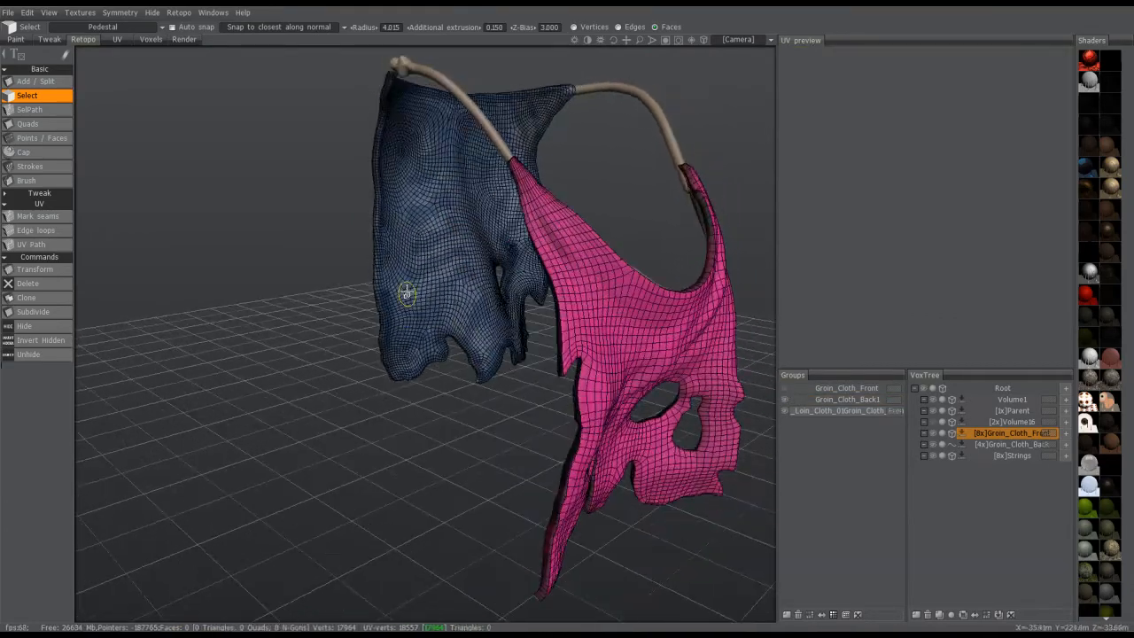